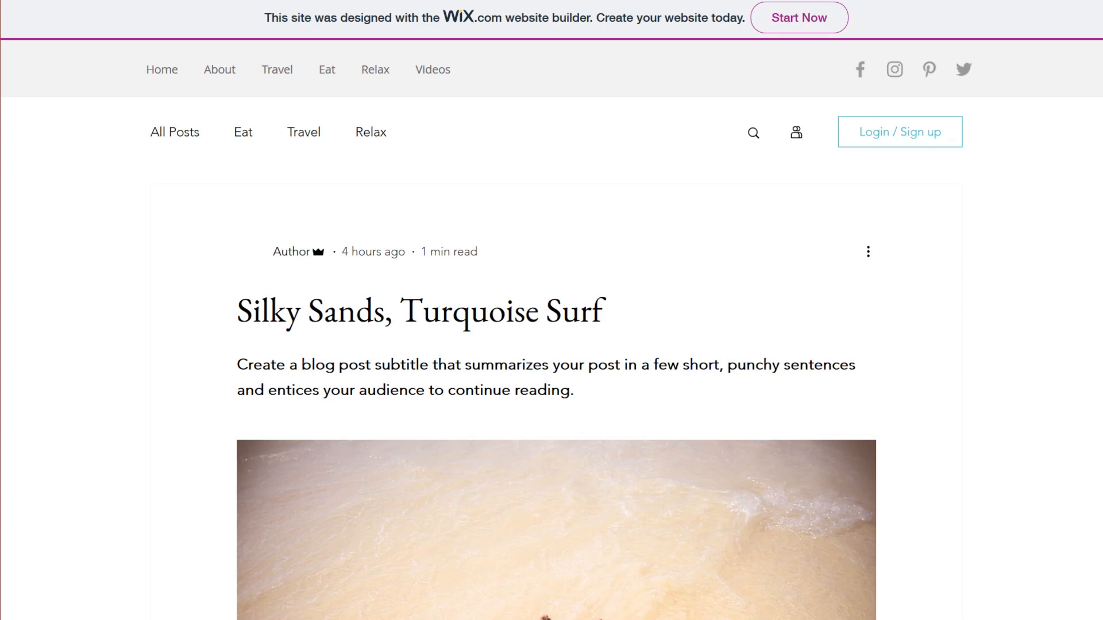
pyautogui.moveTo(689, 398)
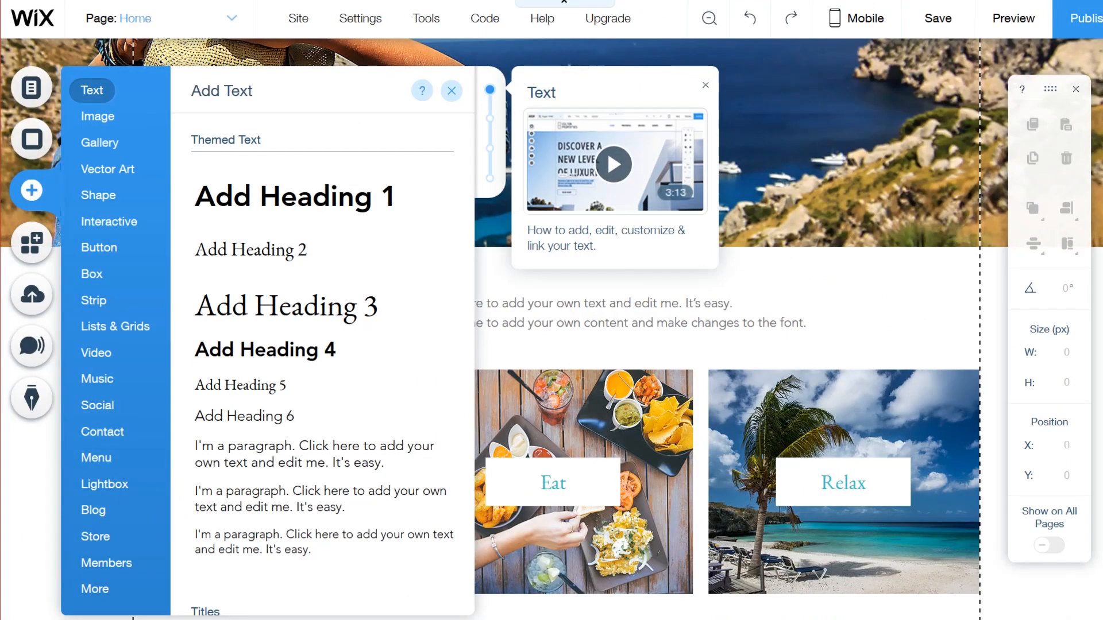
pyautogui.moveTo(31, 88)
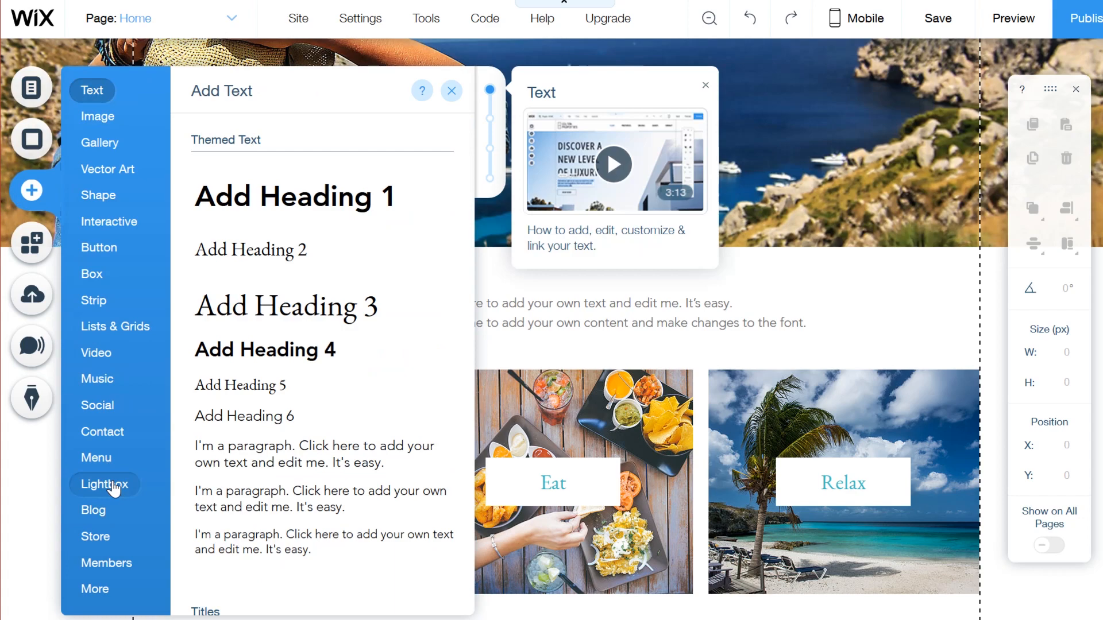
# Add an RSS button from Wix's Blog elements, preview it, and save the feed as blog-feed.xml
pyautogui.click(94, 510)
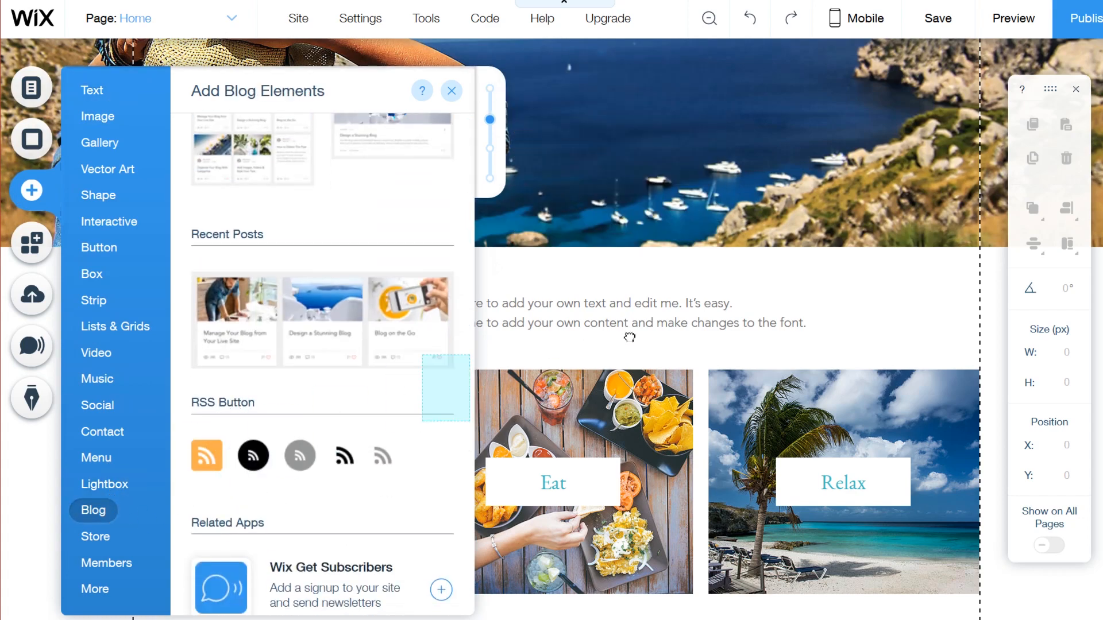
pyautogui.click(1013, 18)
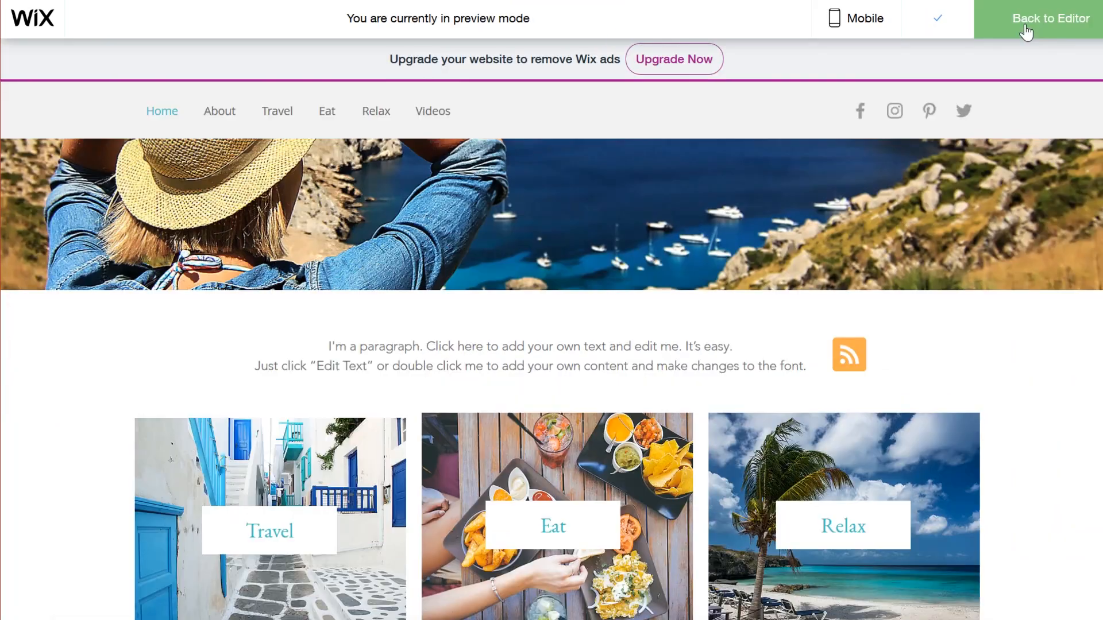
pyautogui.click(848, 354)
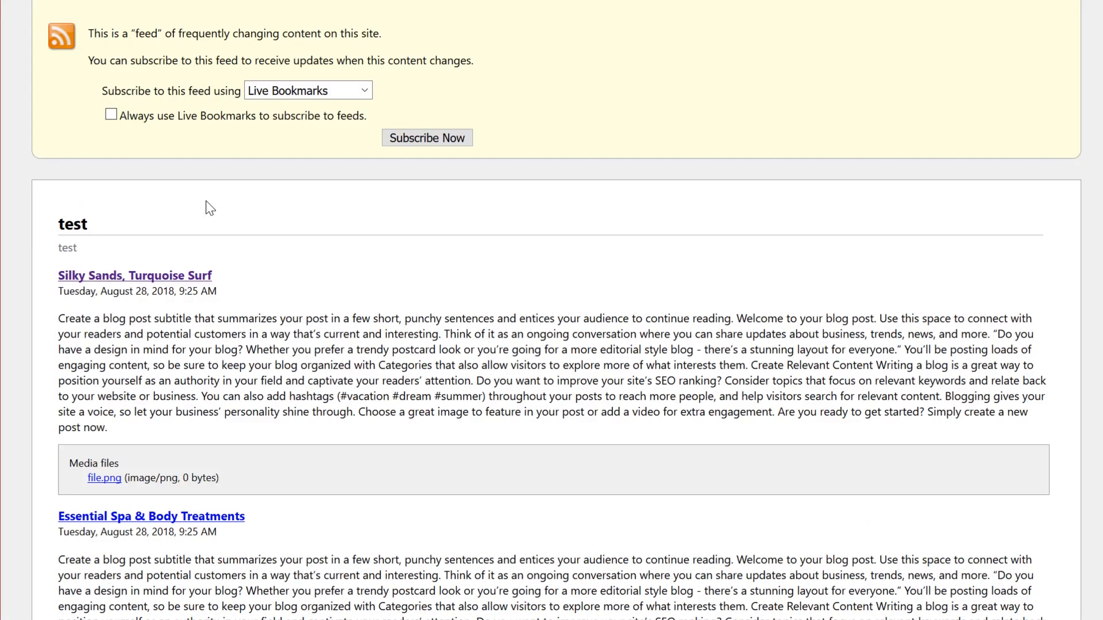
pyautogui.click(427, 138)
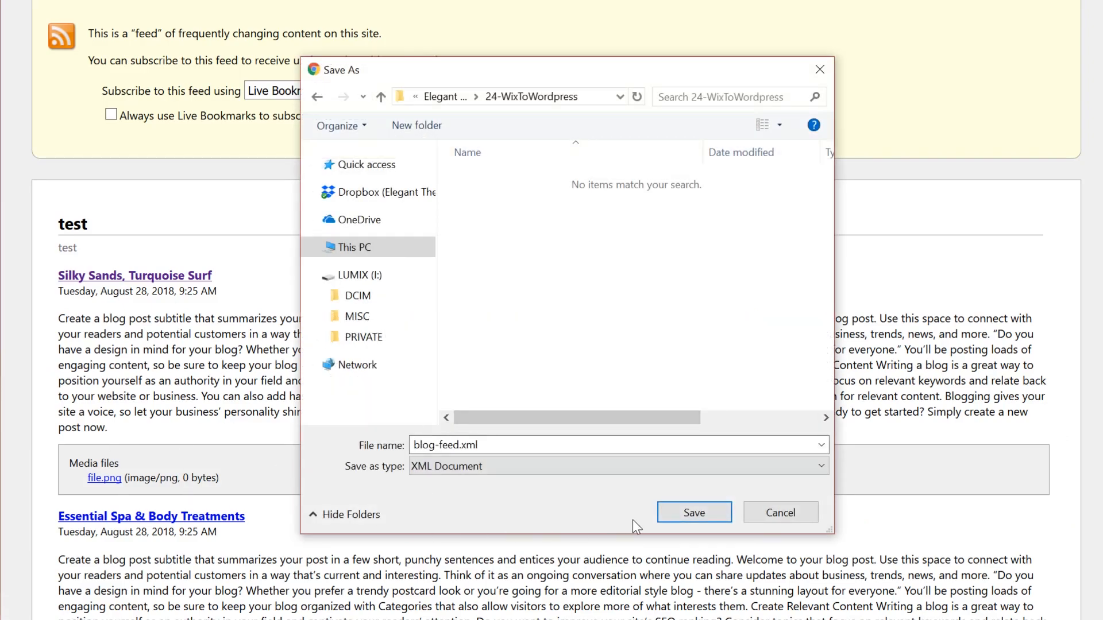
pyautogui.click(693, 512)
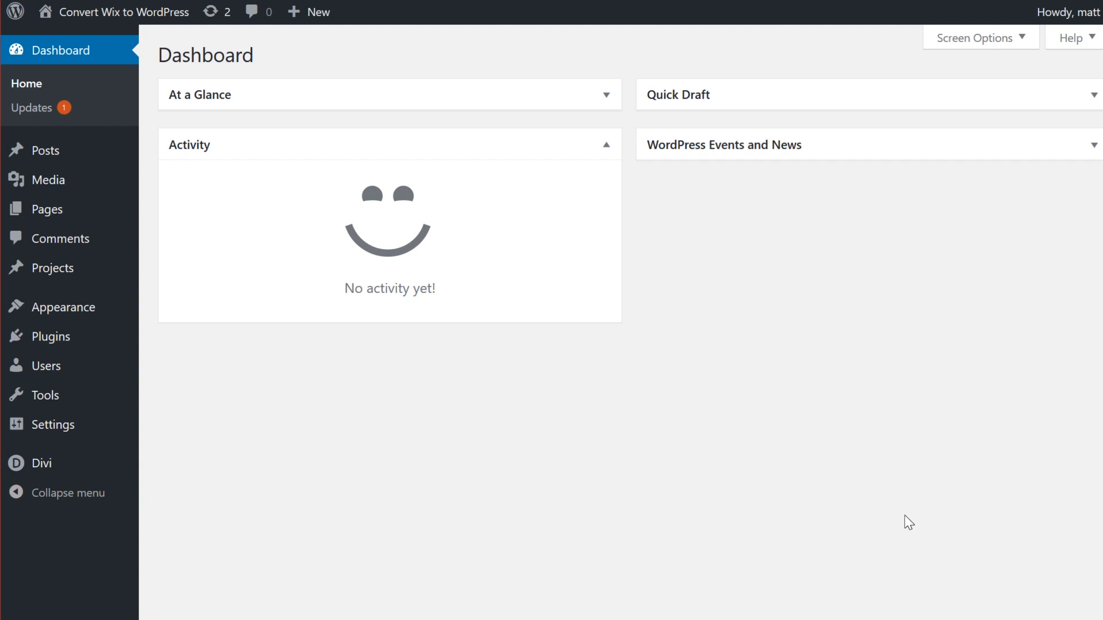
pyautogui.moveTo(419, 448)
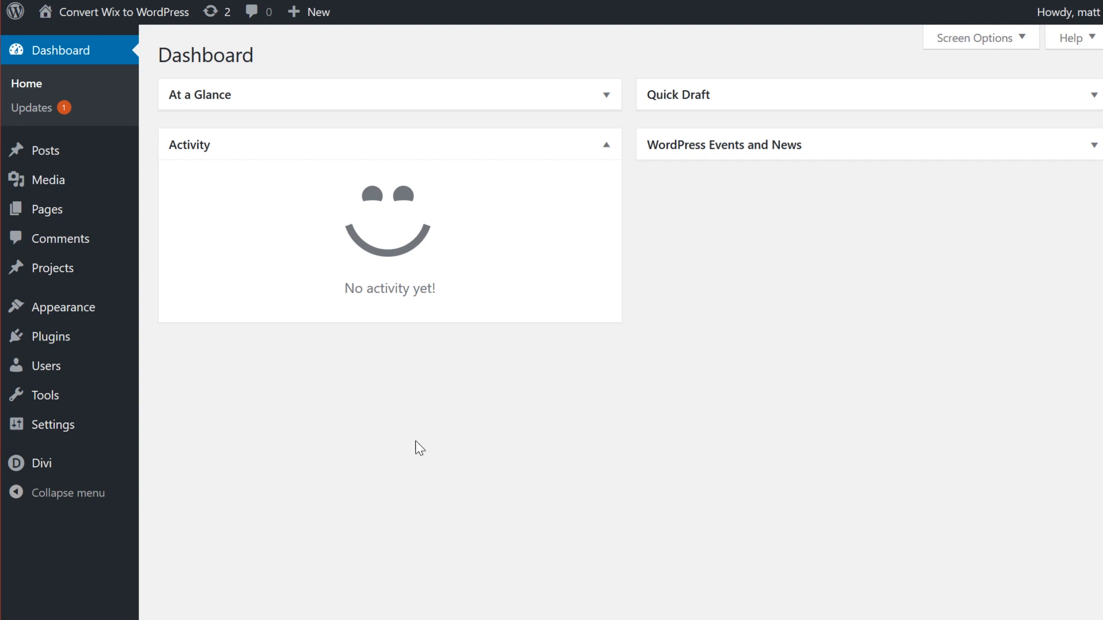
pyautogui.moveTo(43, 395)
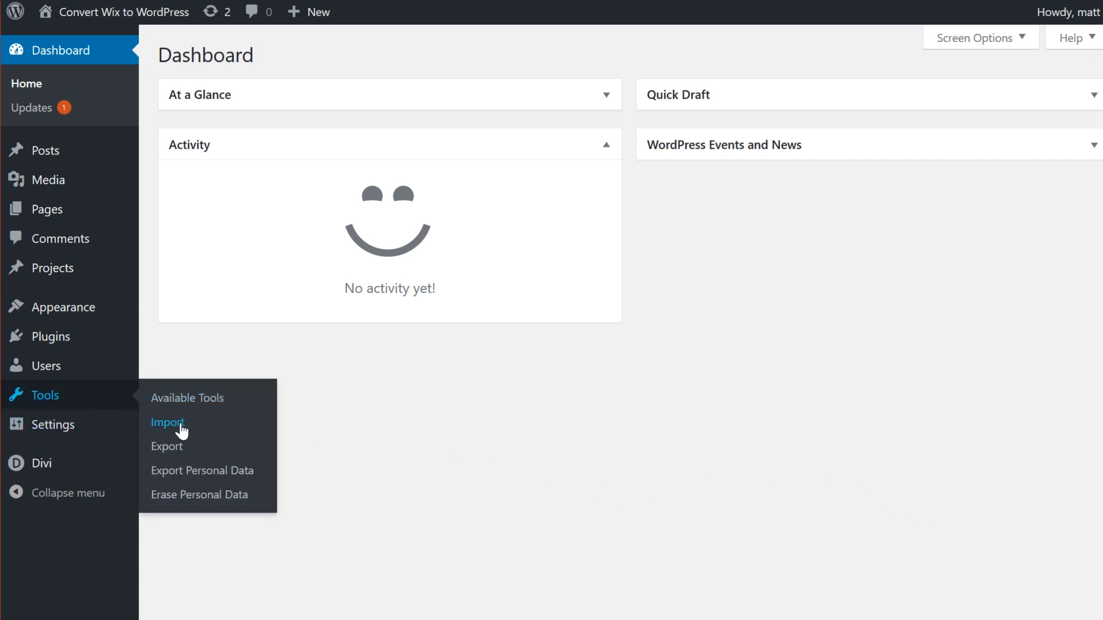
# Open Tools > Import and install the RSS feed importer
pyautogui.click(168, 423)
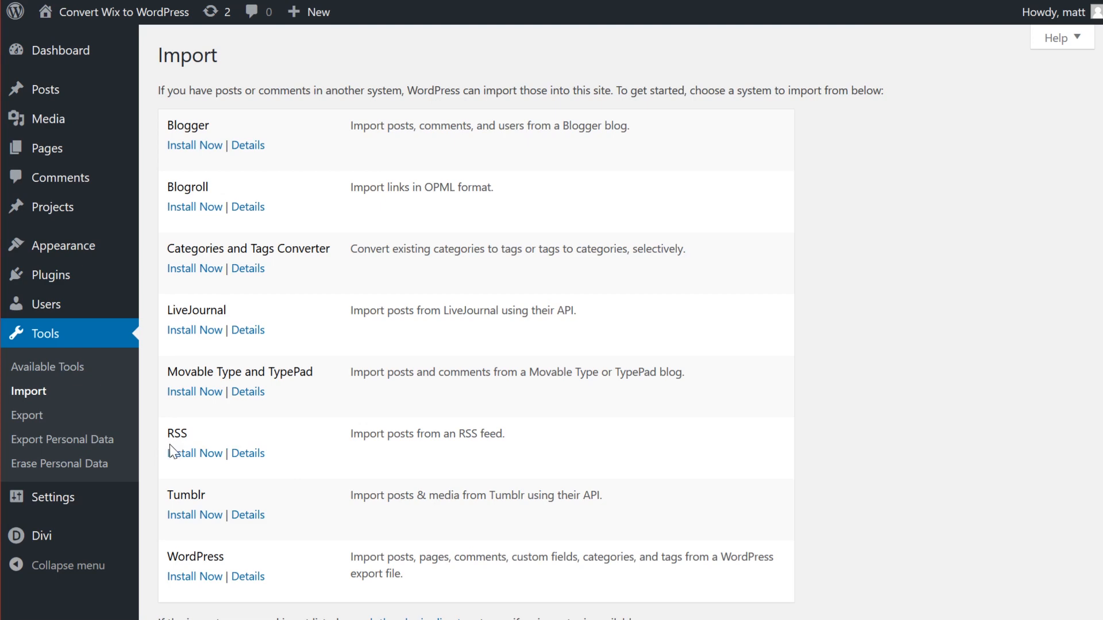
pyautogui.click(195, 454)
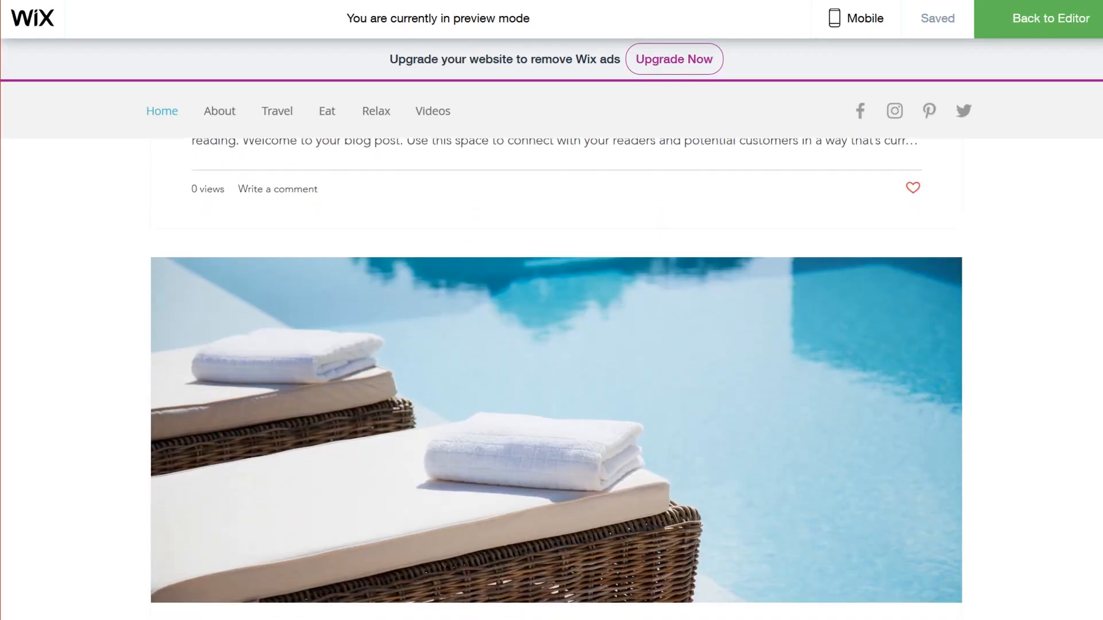
pyautogui.scroll(-3)
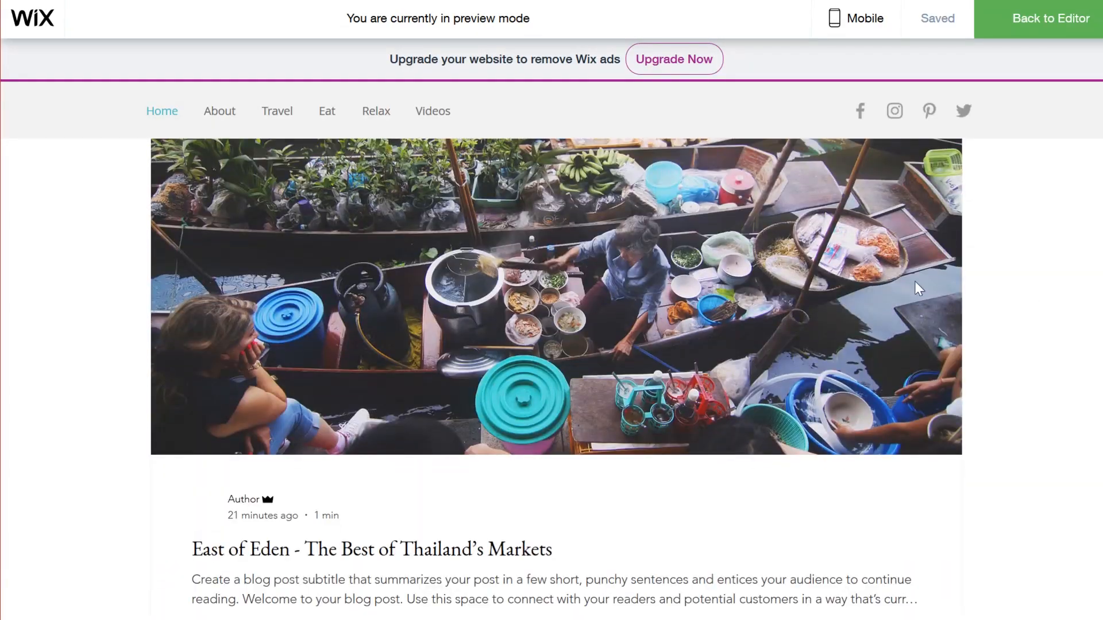
pyautogui.click(219, 111)
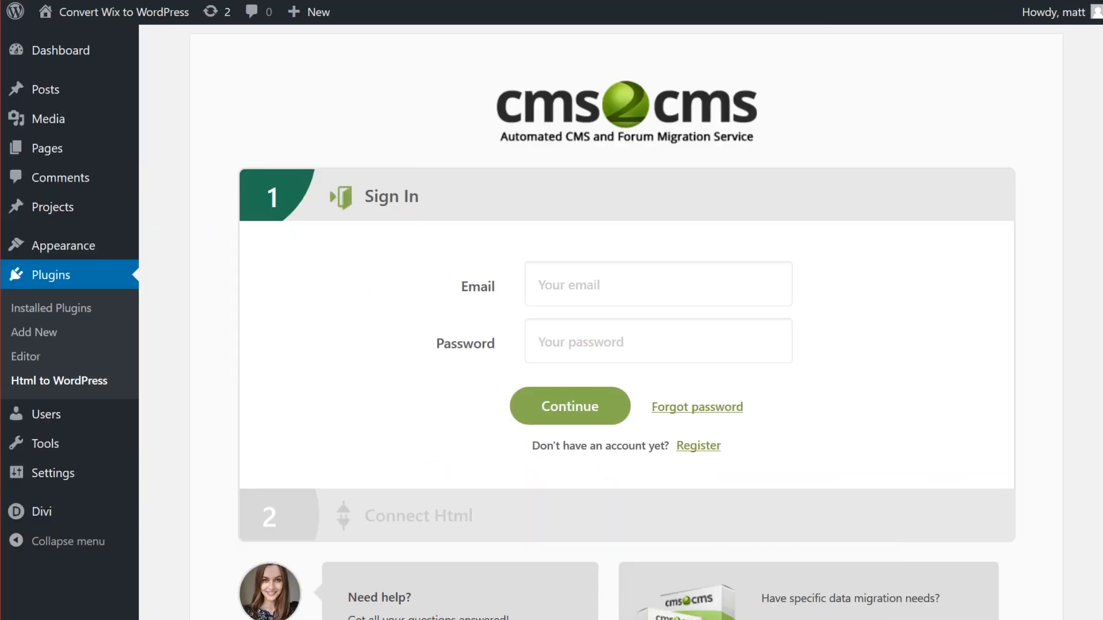
pyautogui.click(570, 407)
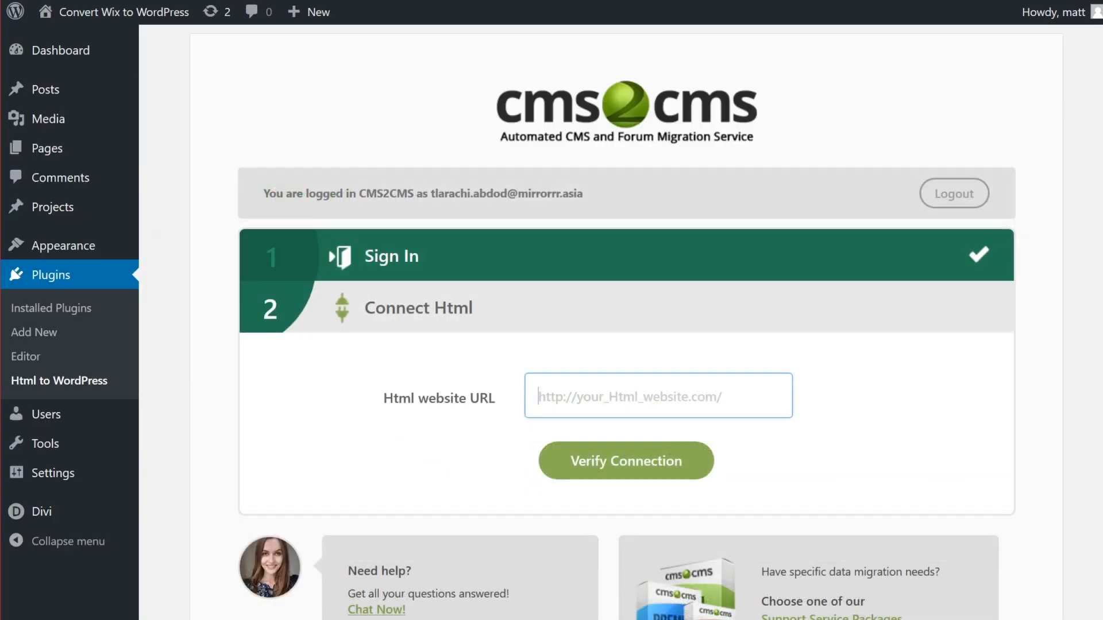
pyautogui.write('https://elegantthemes.wixsite.com/test')
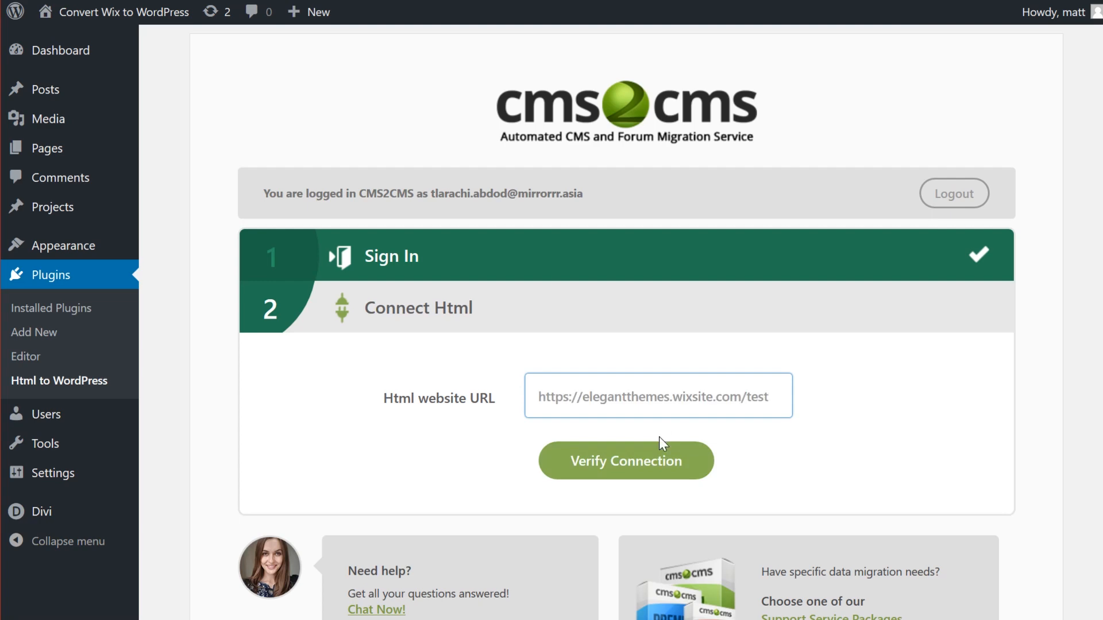
pyautogui.click(625, 461)
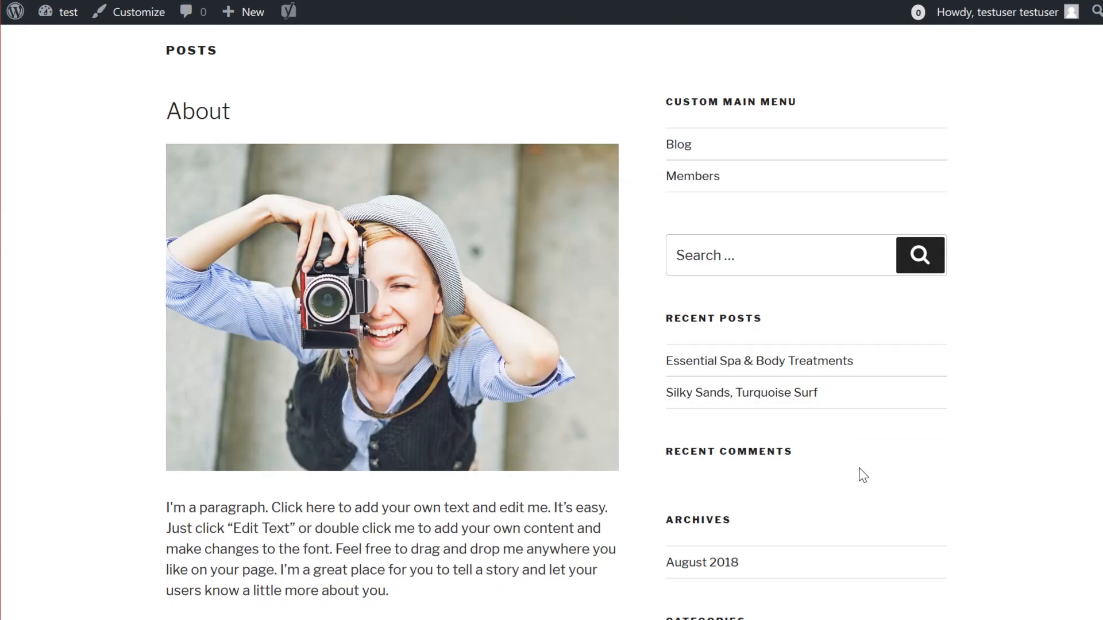
pyautogui.scroll(-3)
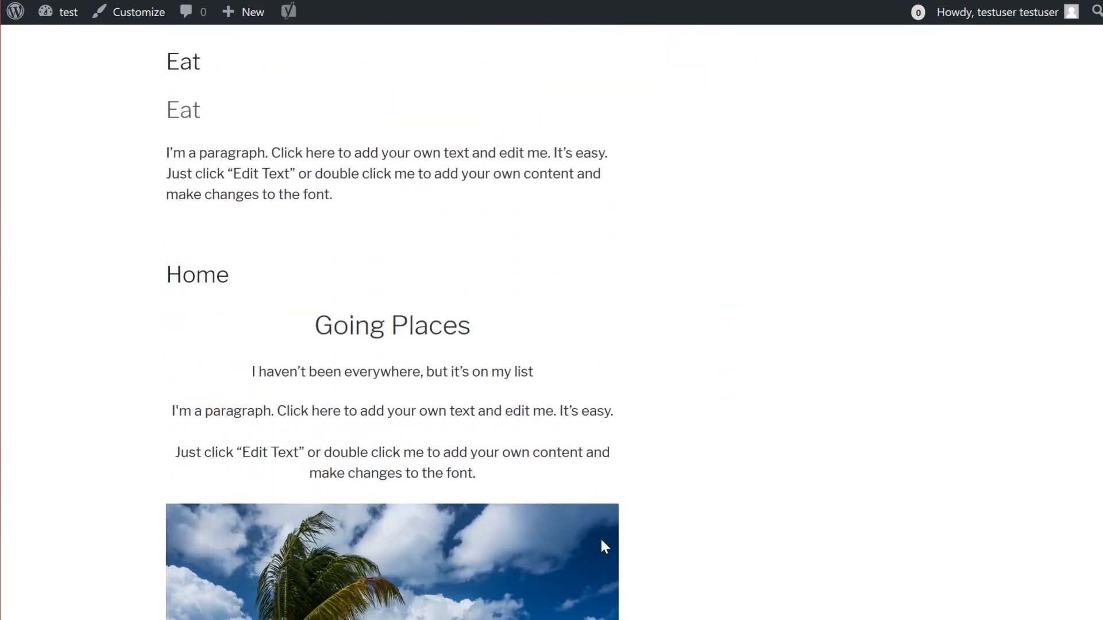
pyautogui.scroll(-3)
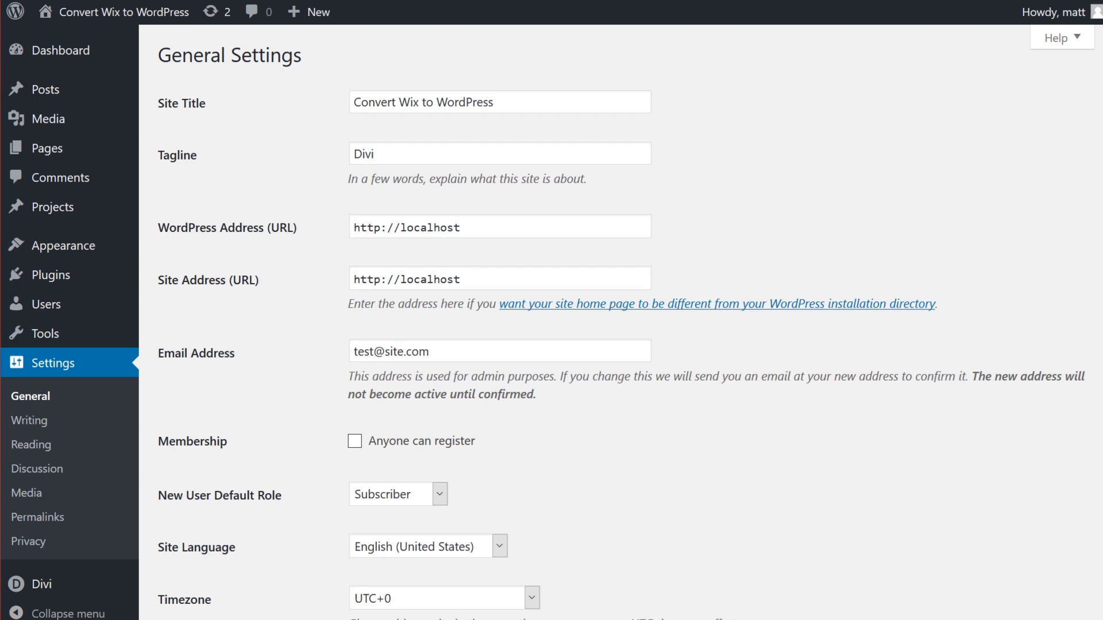
pyautogui.moveTo(245, 354)
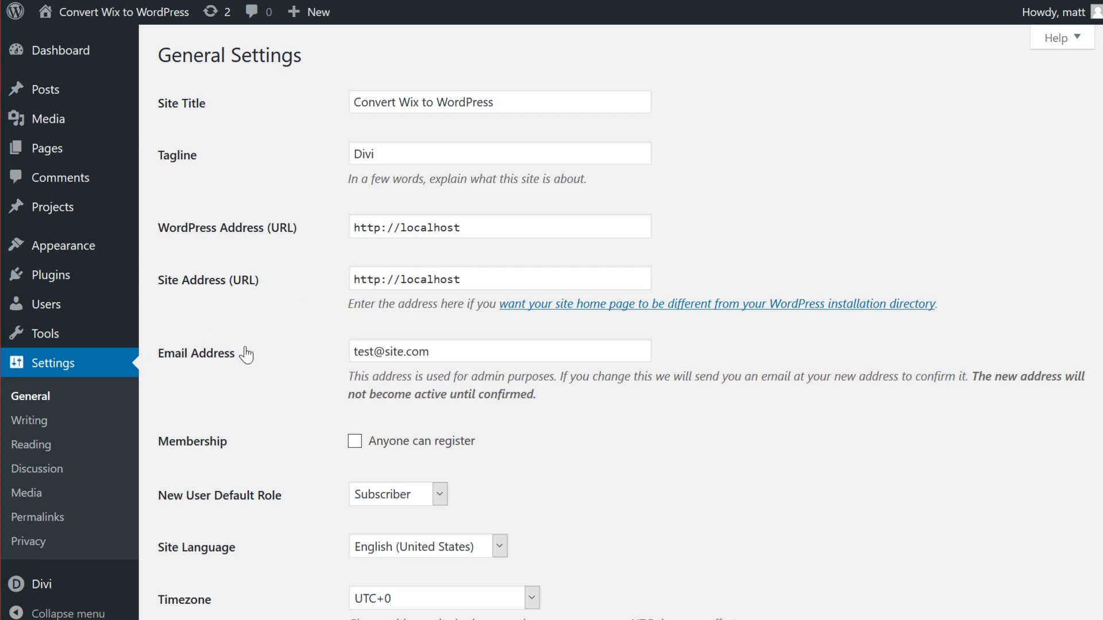
# Replace the existing site address in General Settings and save the change
pyautogui.tripleClick(499, 226)
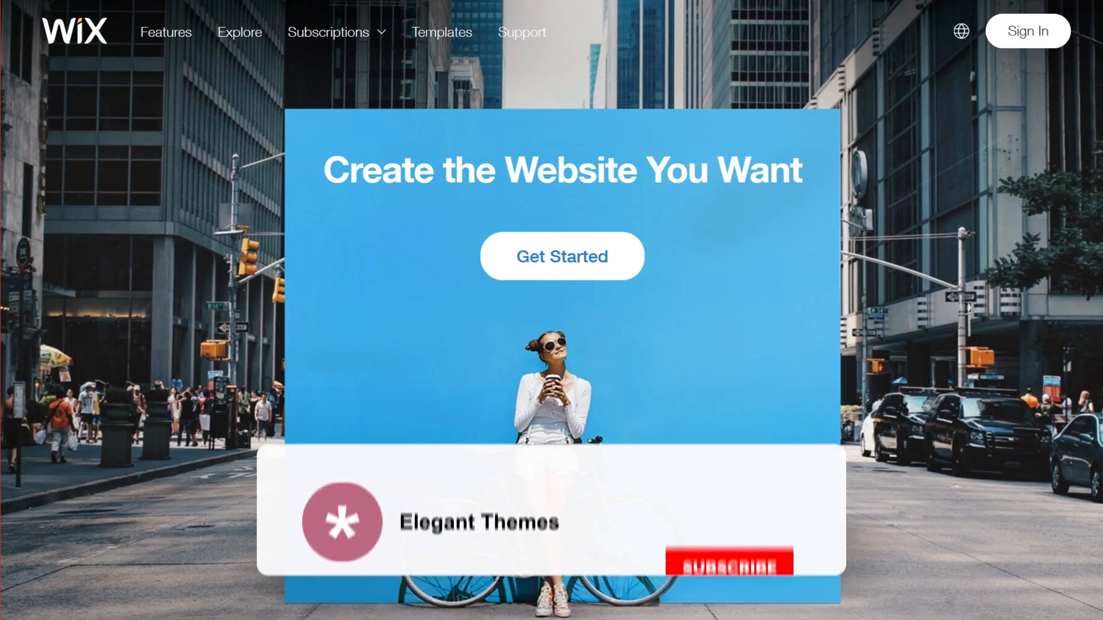
pyautogui.click(730, 567)
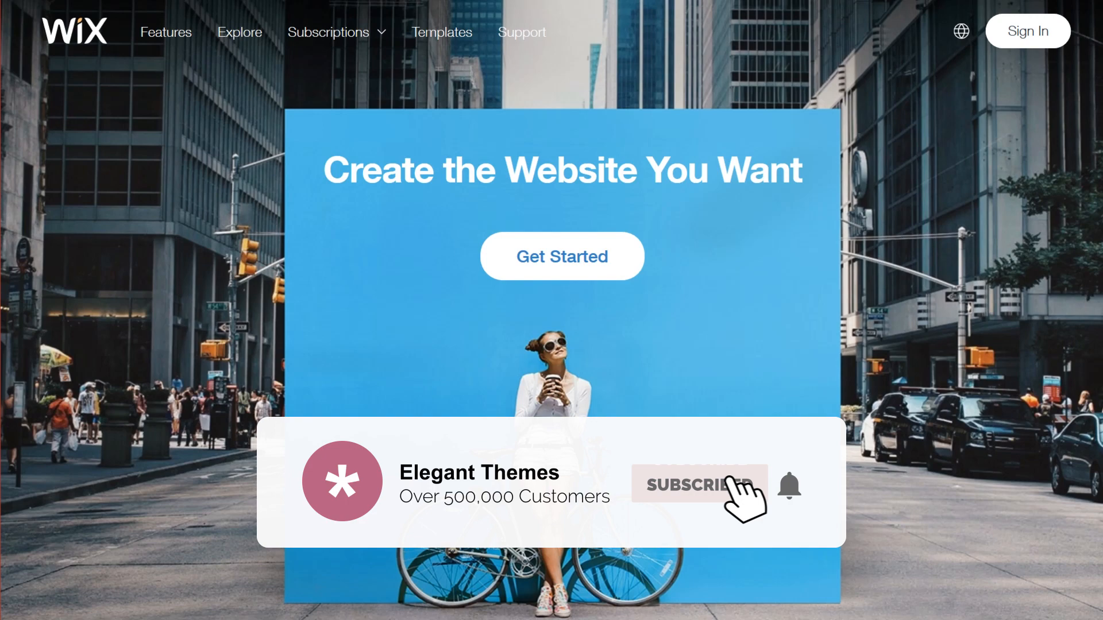